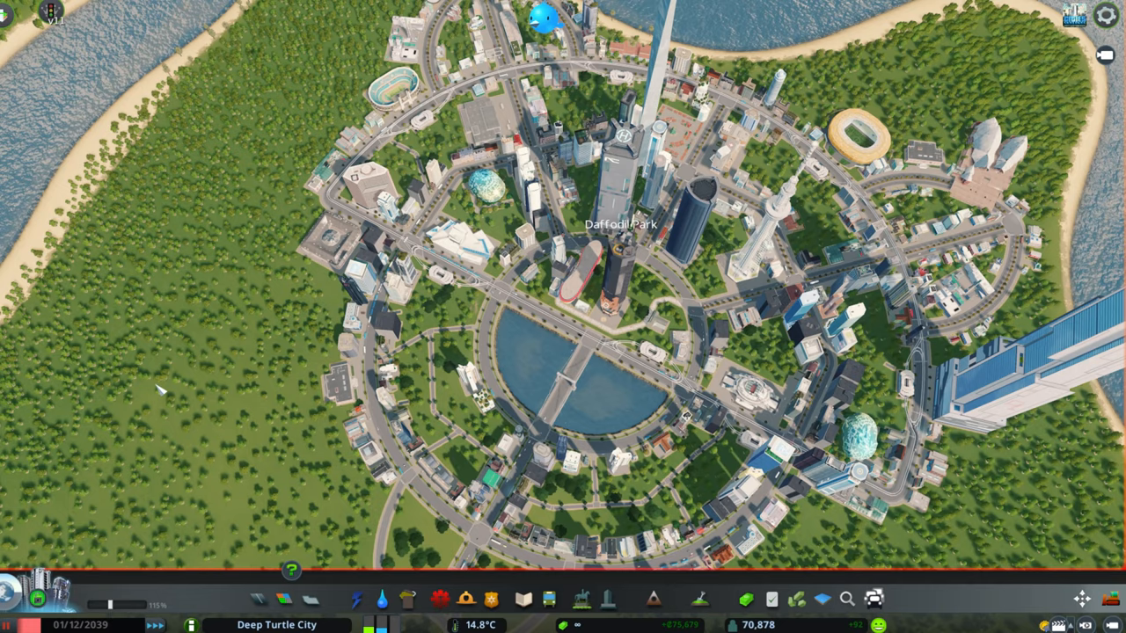
Open the public transport options and show the blimp buildings for placing a depot
left_click(548, 600)
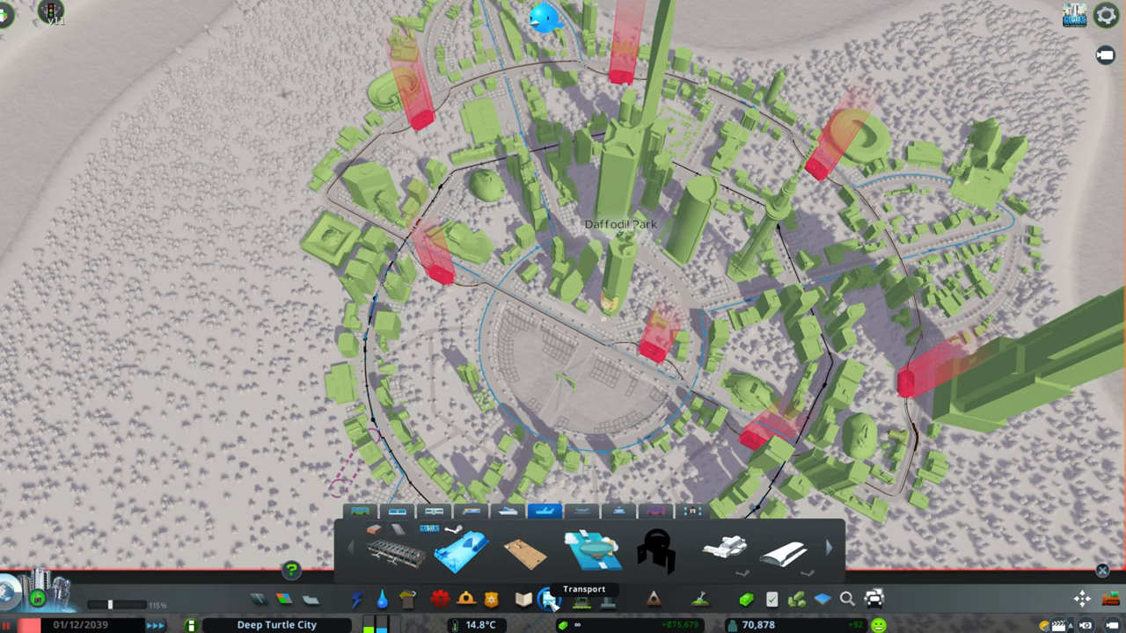
left_click(549, 599)
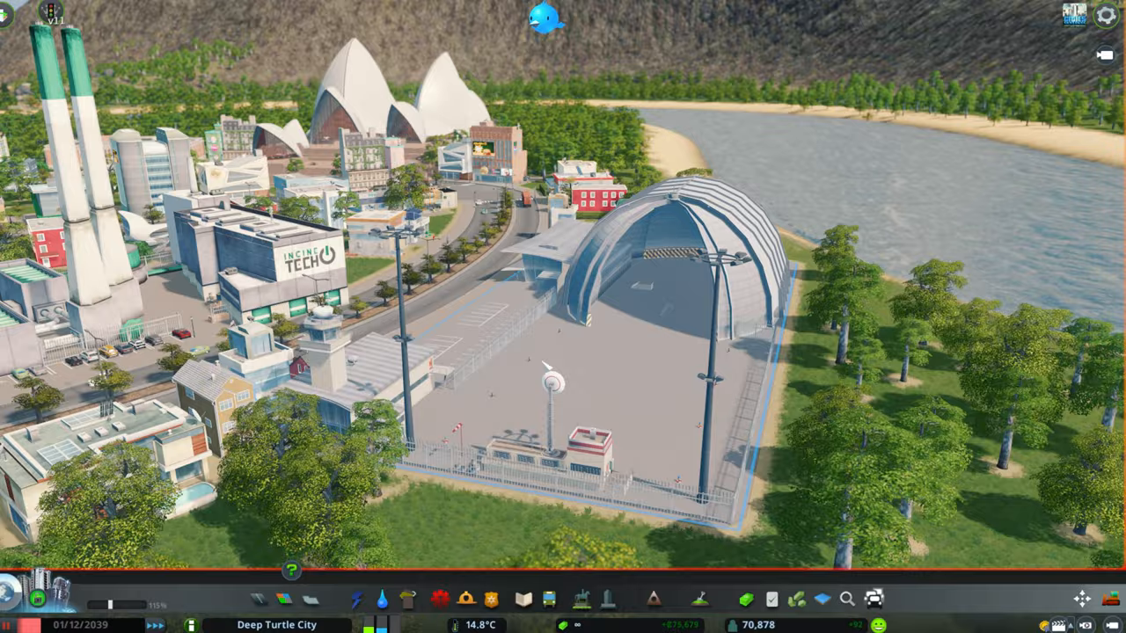
left_click(549, 598)
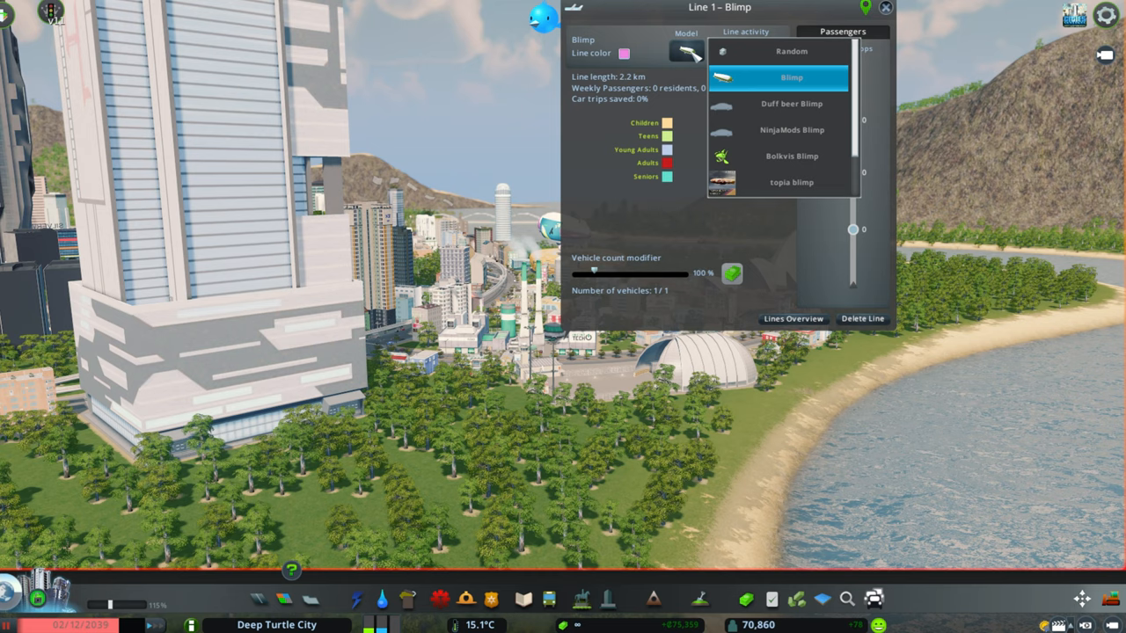
Set Line 1's model to Duff beer Blimp, open its colour picker, and close the panel
scroll("down", 3)
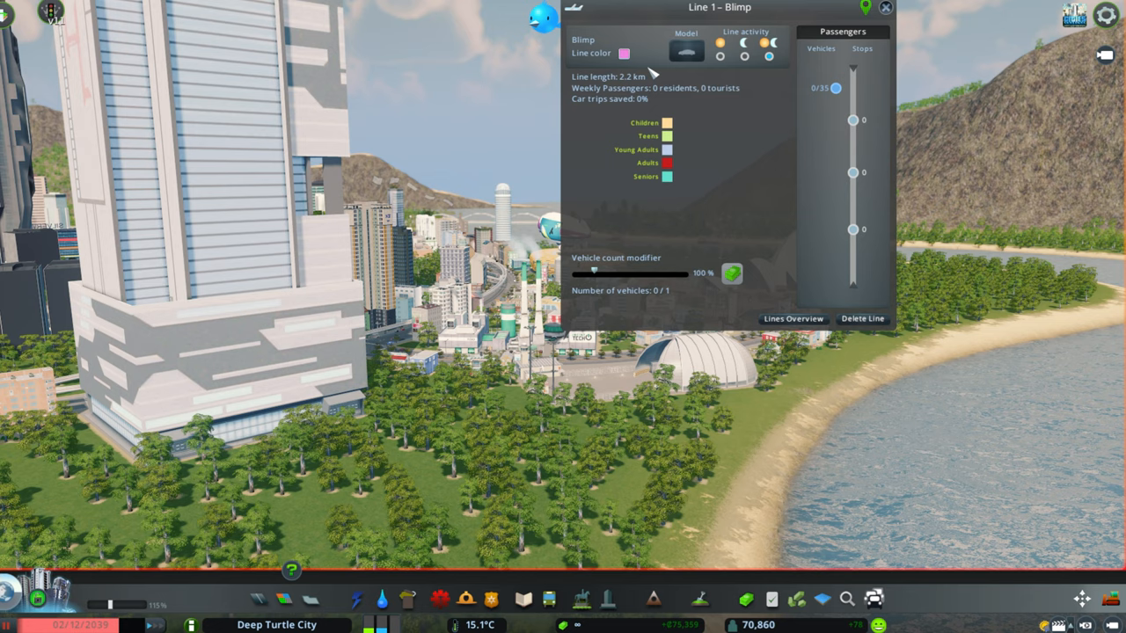
left_click(624, 54)
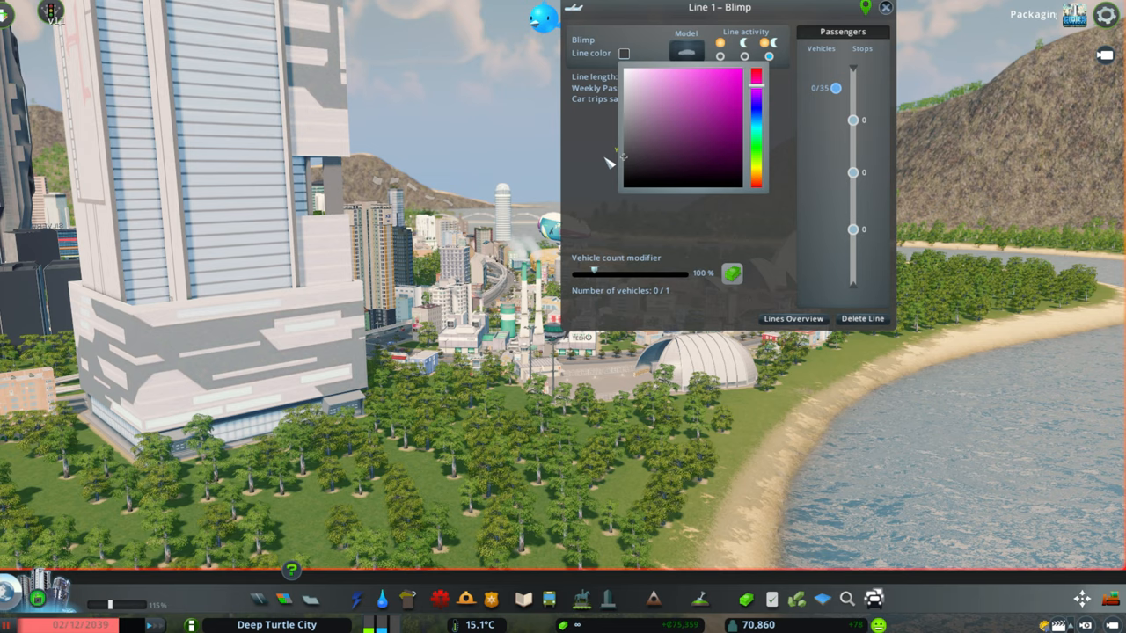
left_click(885, 7)
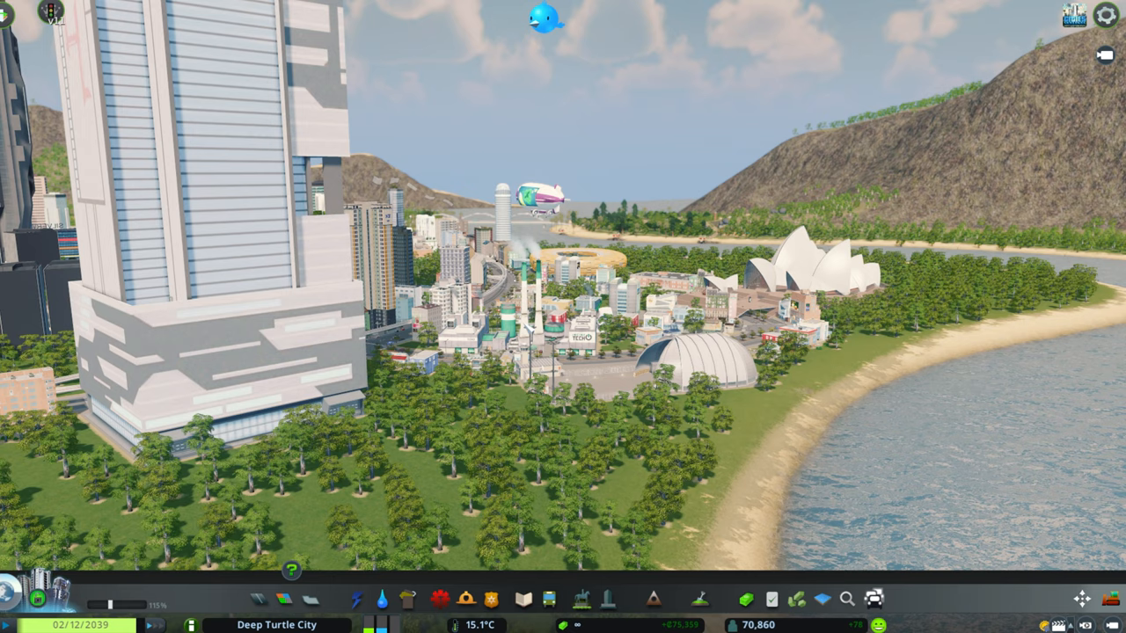